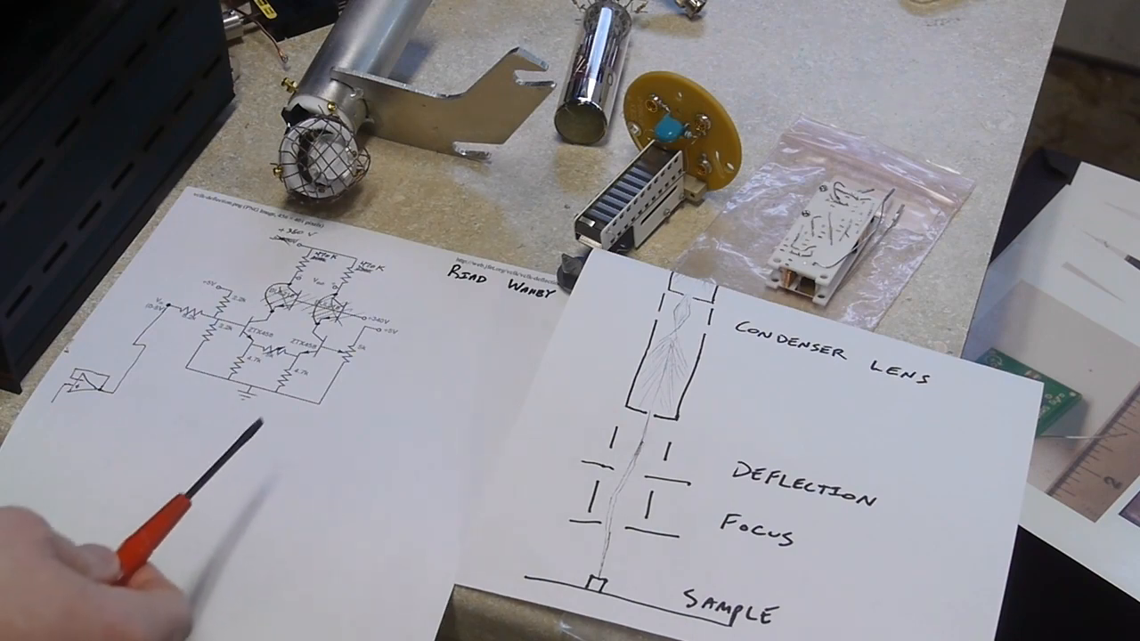
pyautogui.moveTo(294, 374)
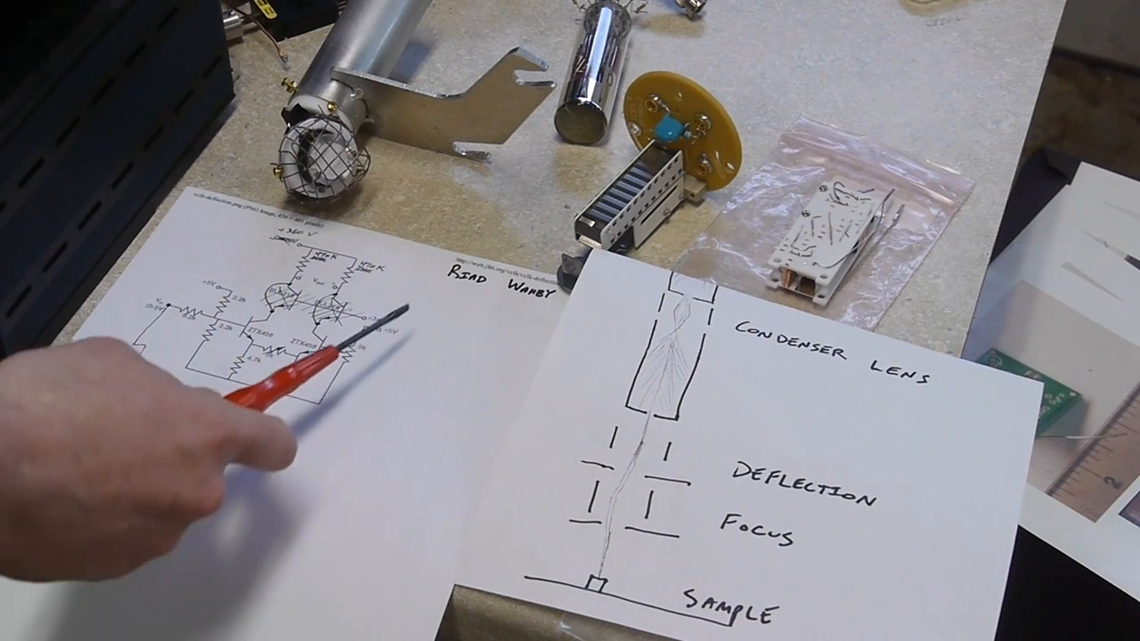